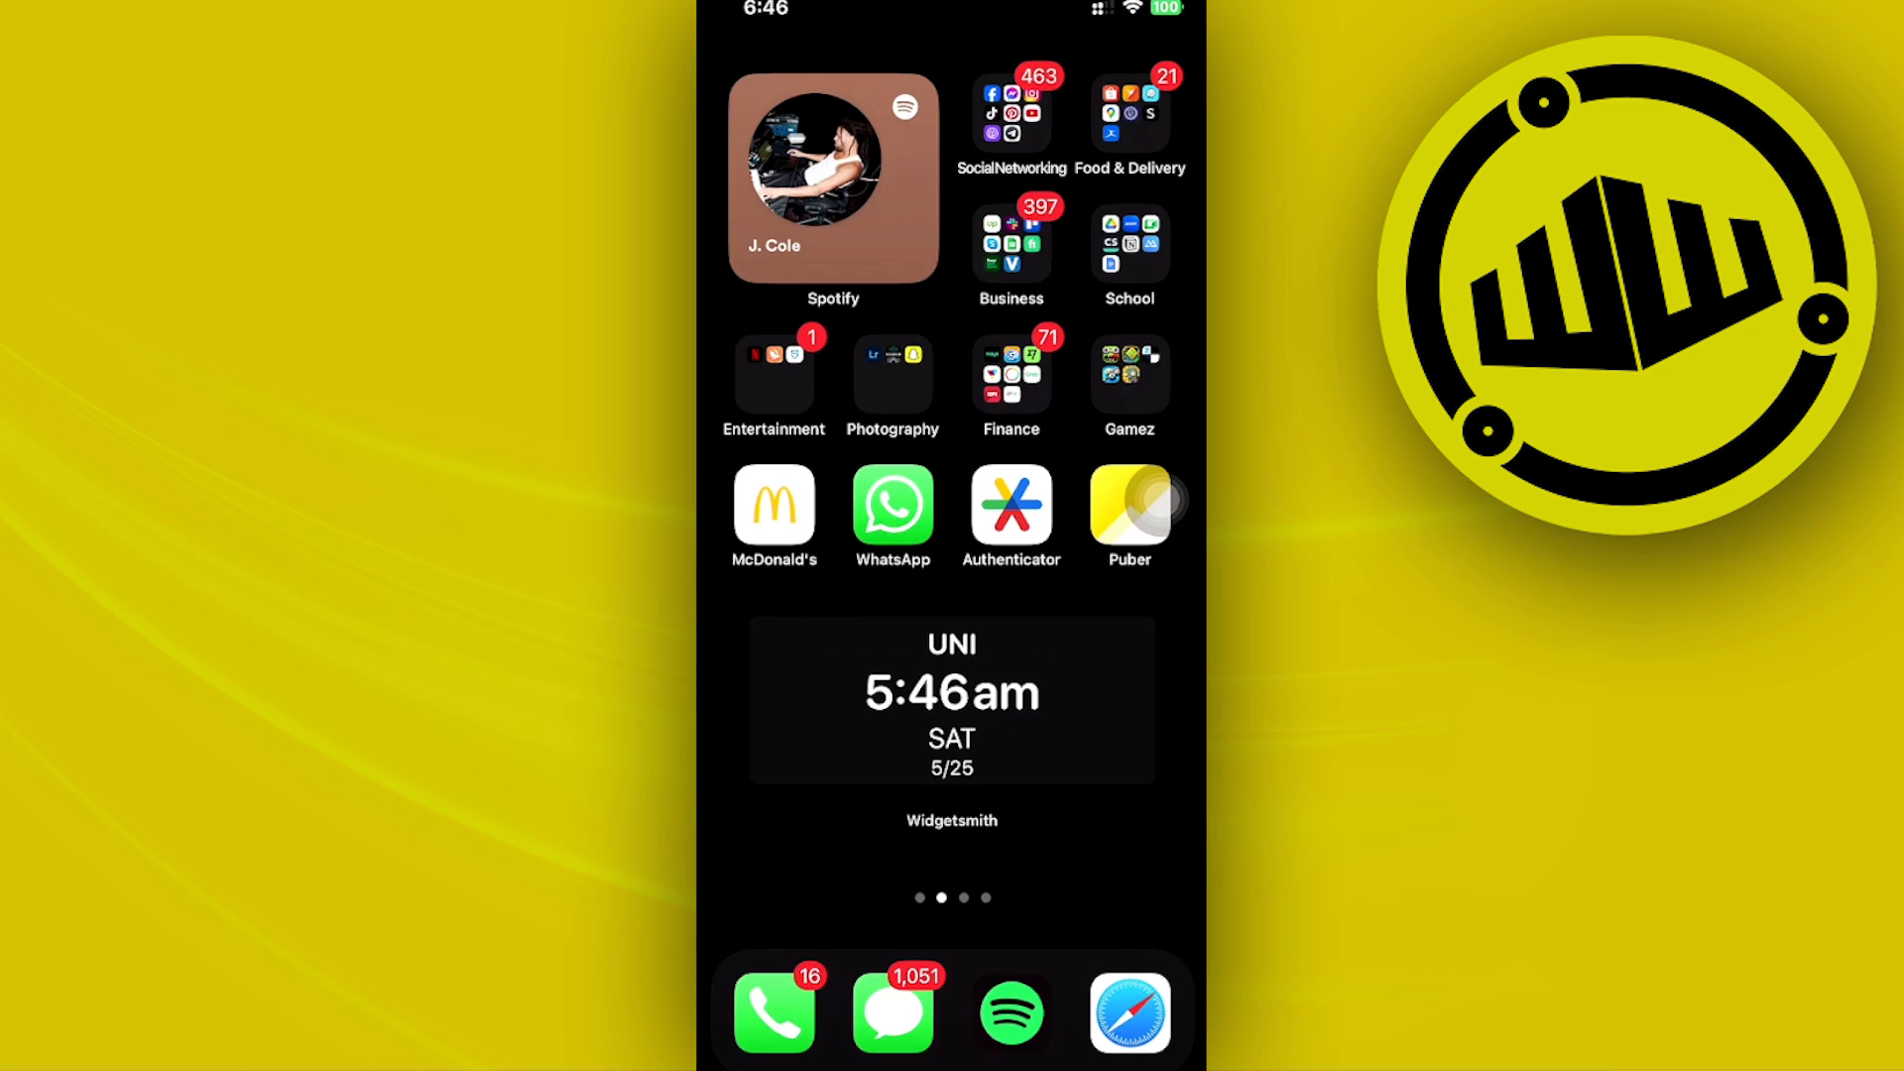
Step: Expand the Social Networking folder to reveal Facebook, Instagram, Telegram and Messenger
left_click(1010, 110)
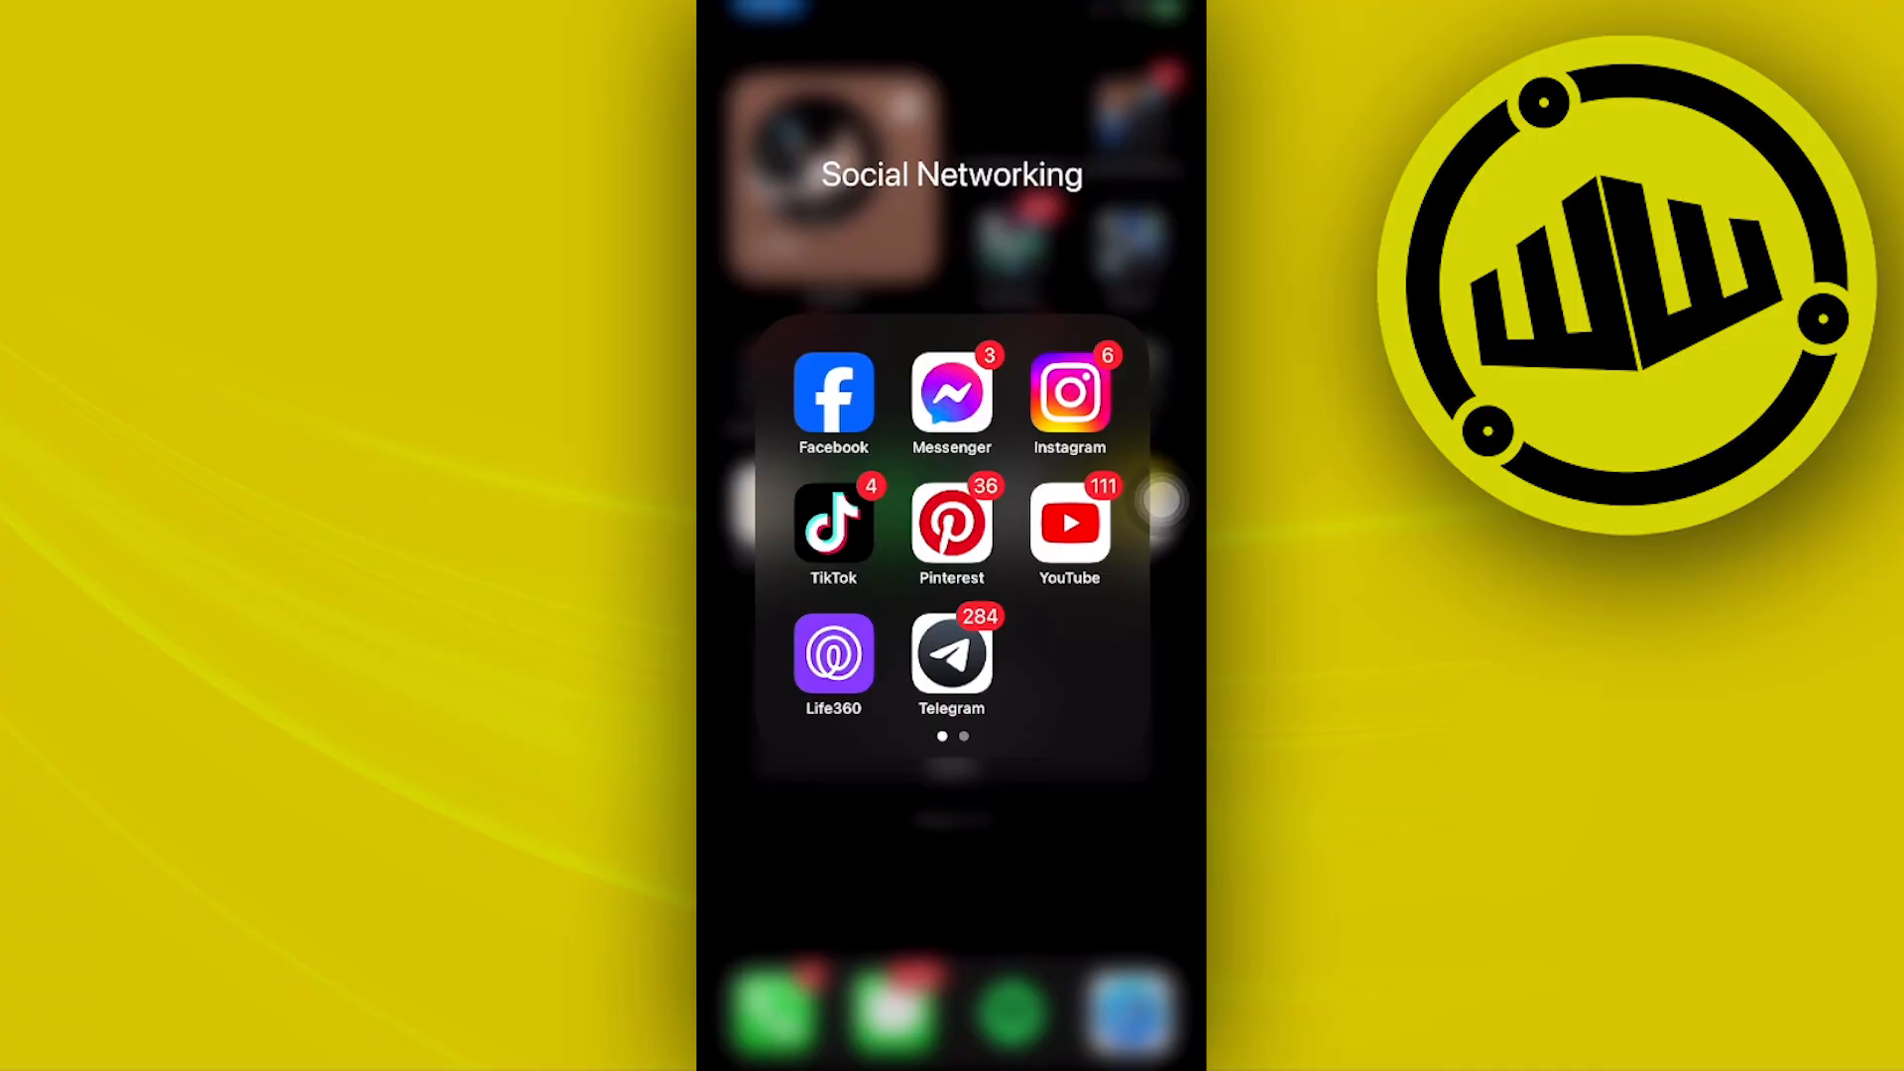
Step: Launch Messenger and scroll its Settings list past dark mode, active status and privacy
left_click(950, 393)
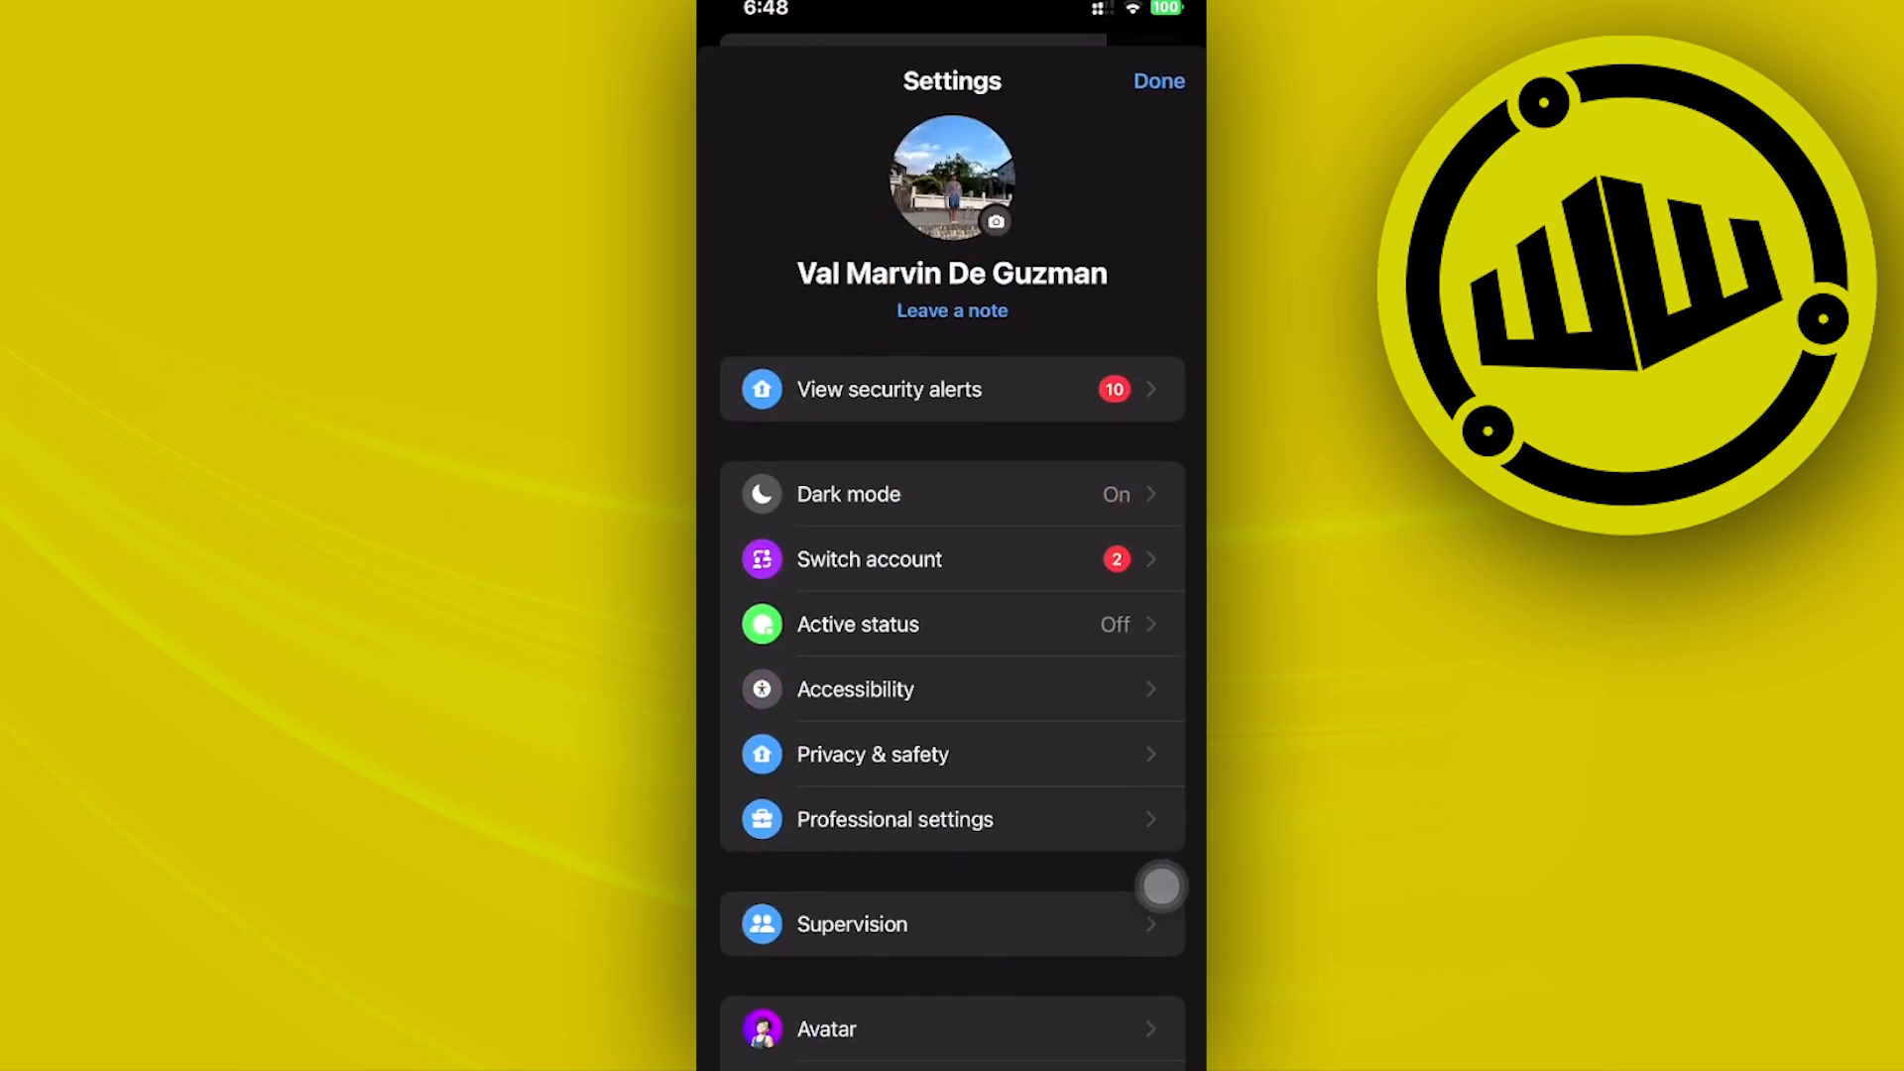
scroll("down", 3)
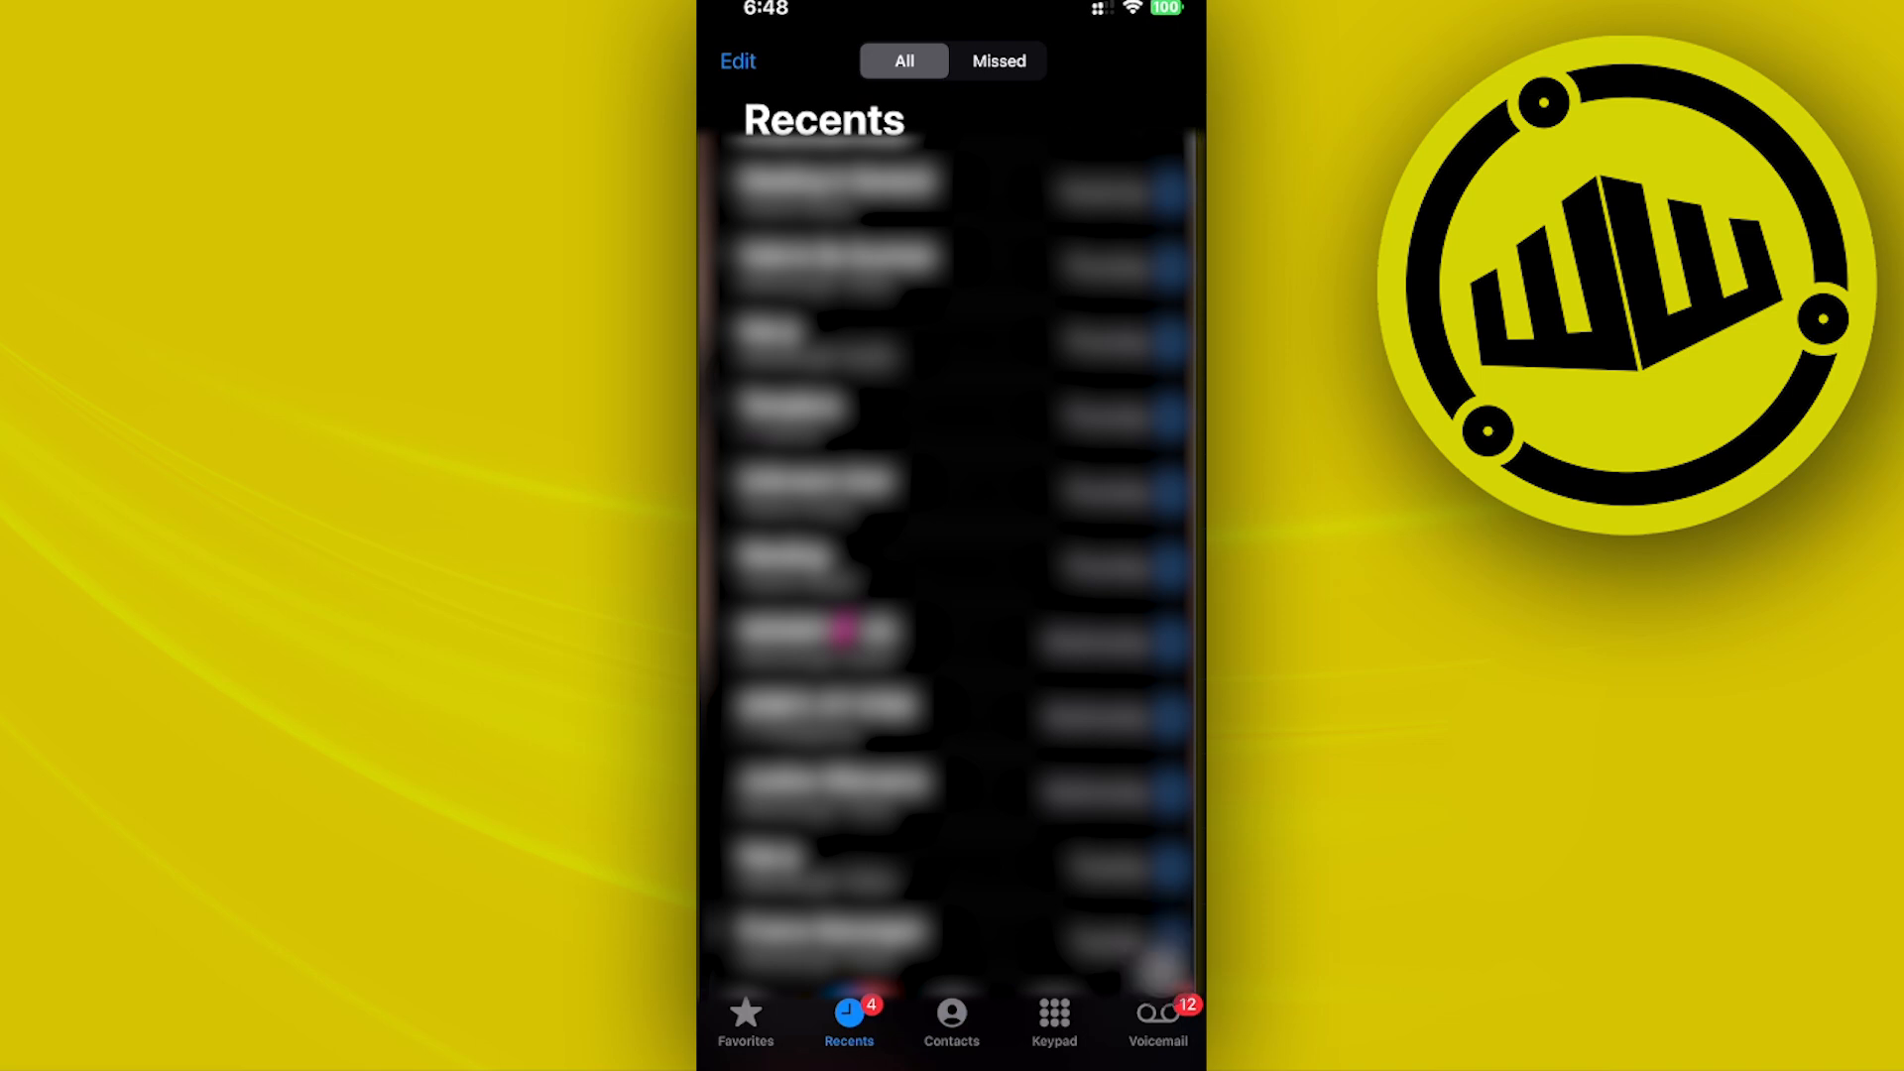
Step: Scroll down the Recents call list to review all recent calls
scroll("down", 3)
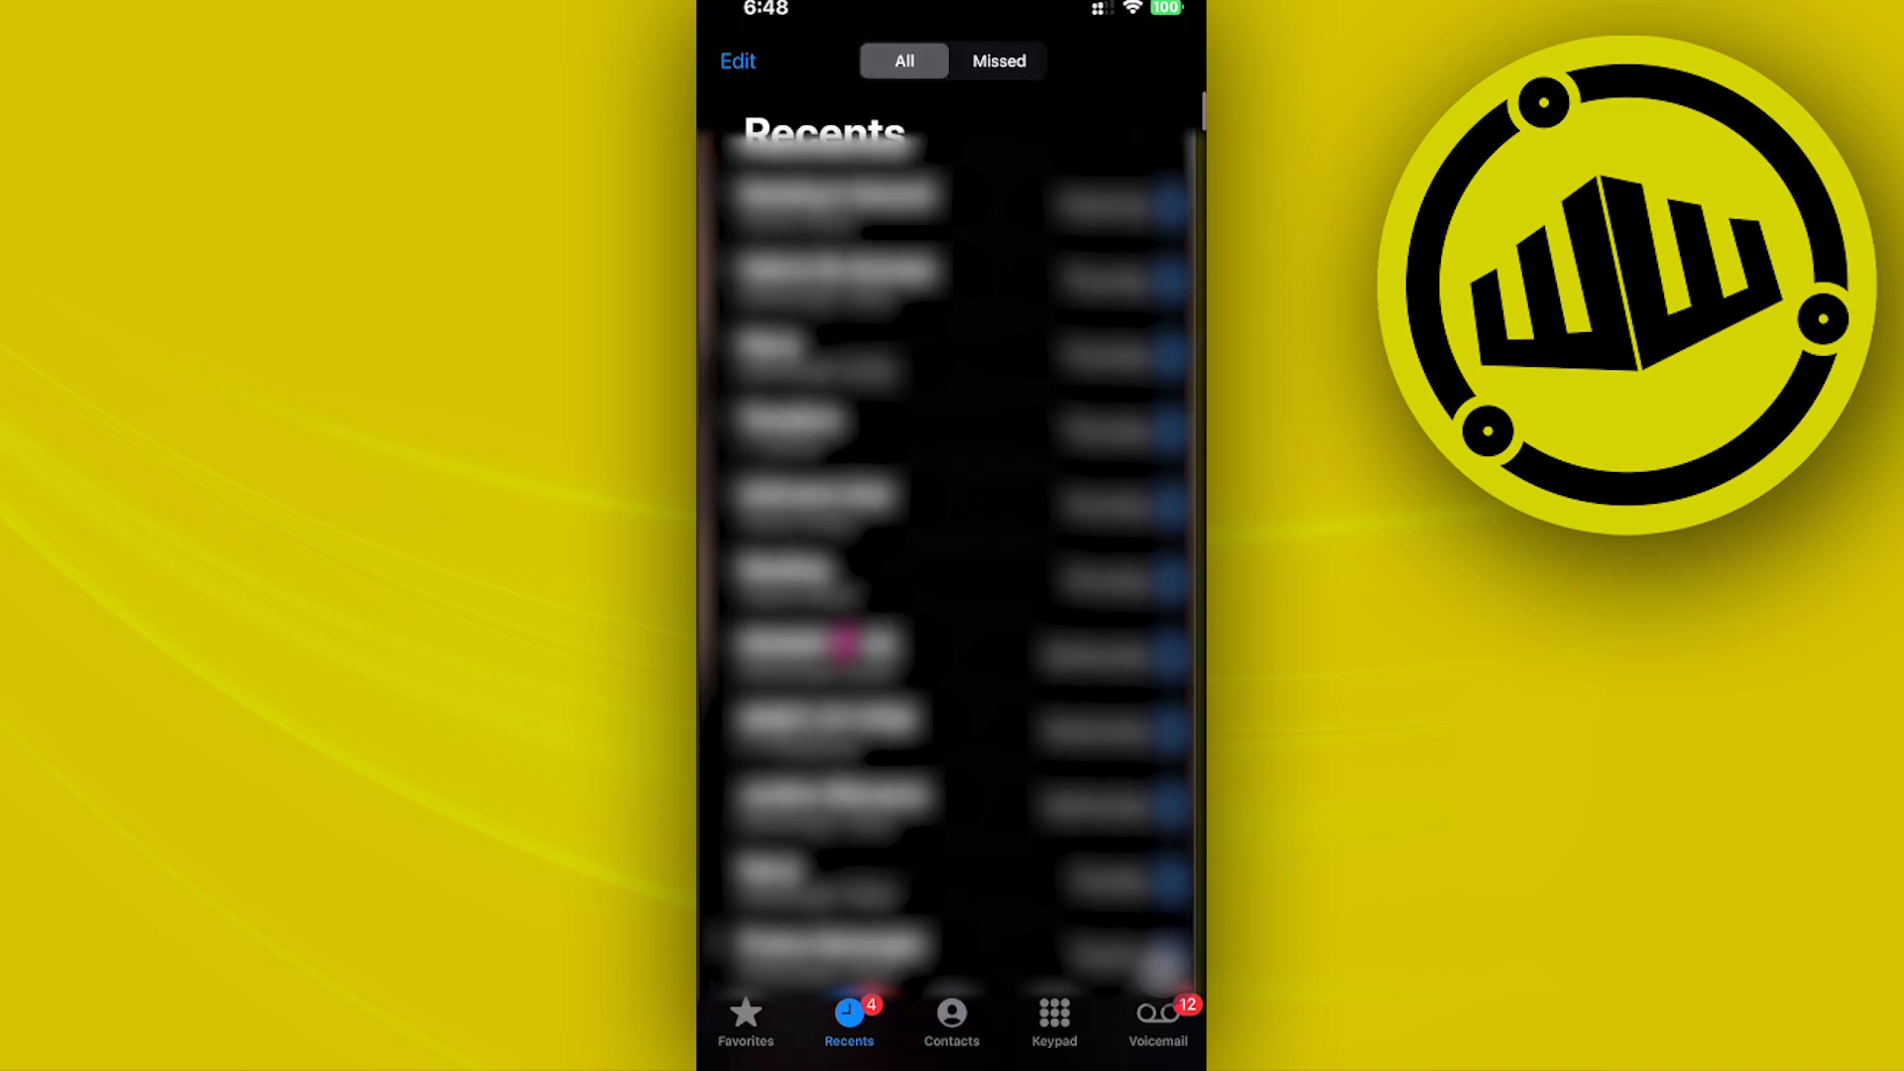